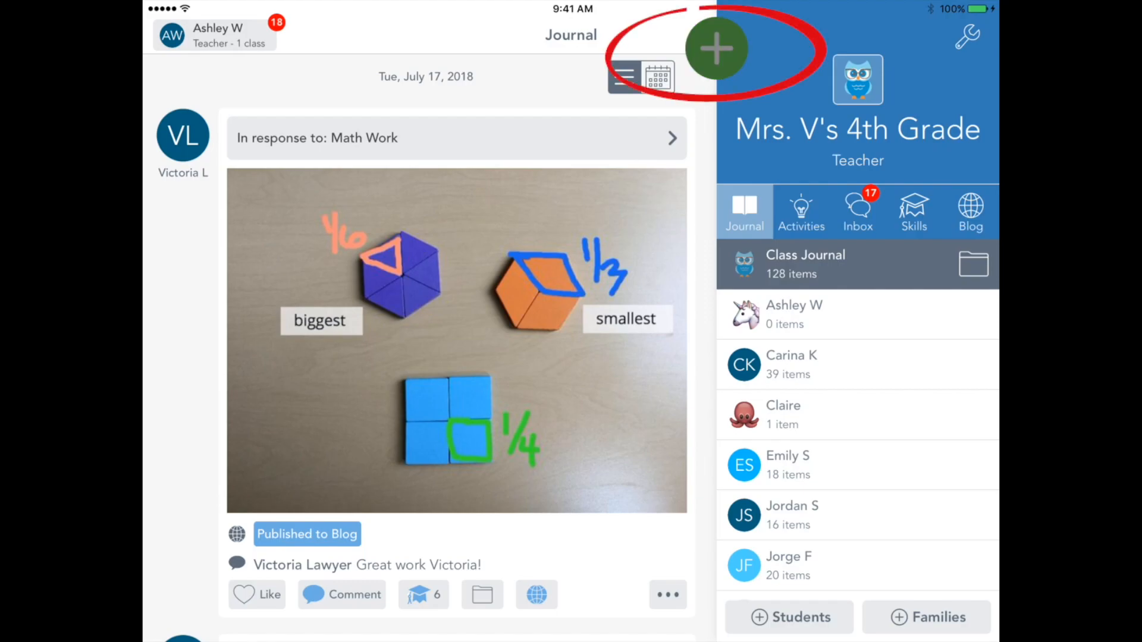
- Start a new Post to Student Journal from the green + menu
left_click(716, 48)
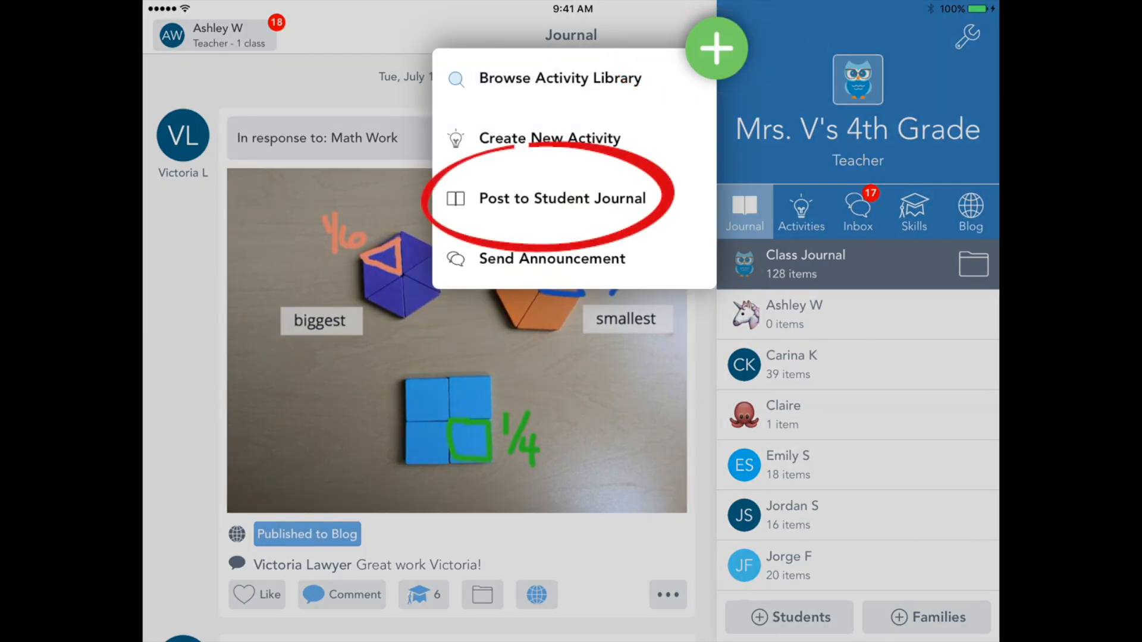
left_click(551, 197)
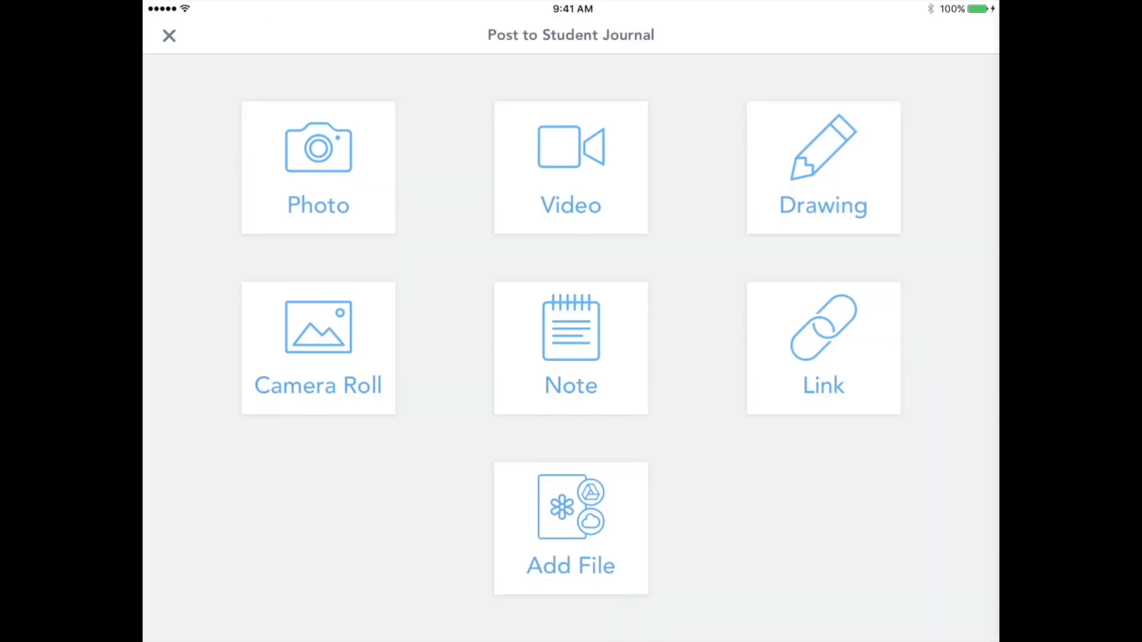
left_click(821, 168)
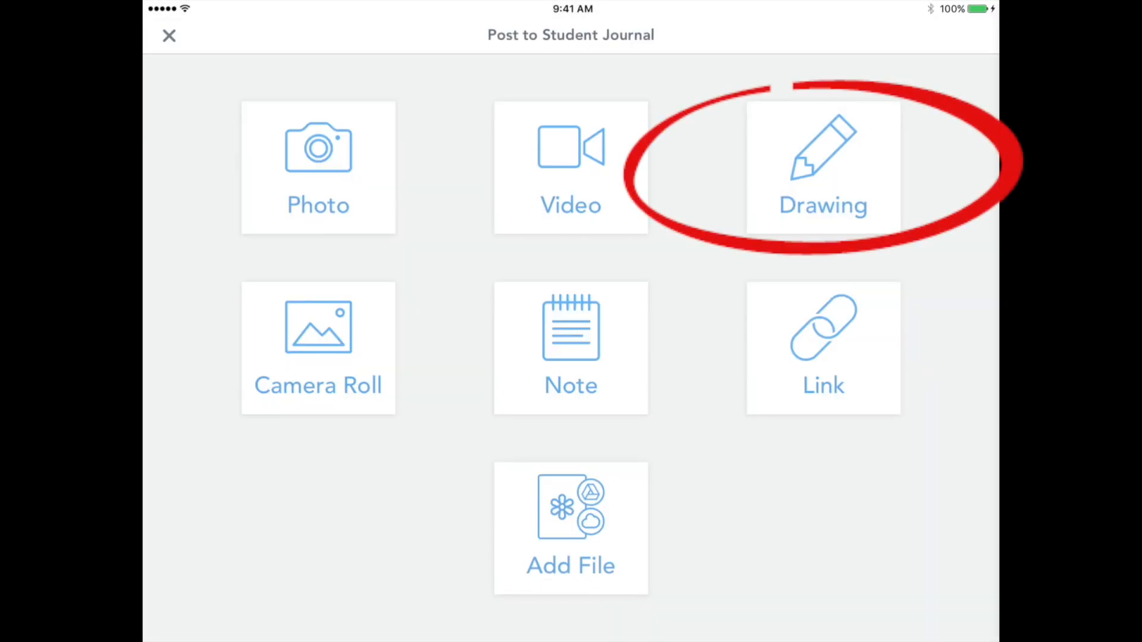
- Draw a solid orange heart on a blank Drawing canvas and finish it
left_click(822, 168)
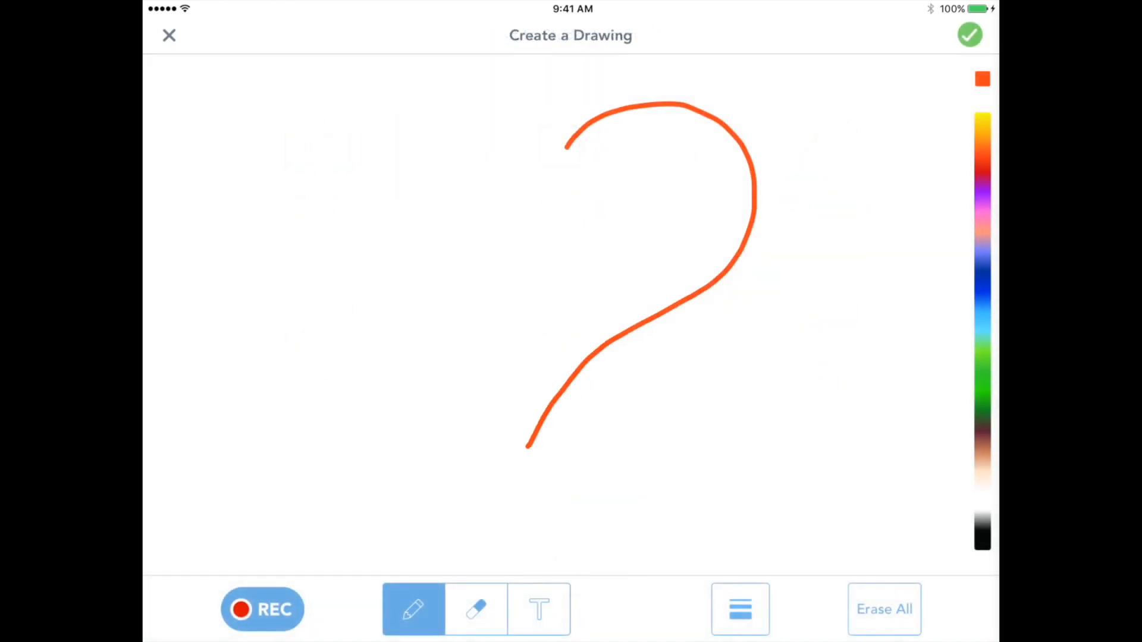
left_click(739, 610)
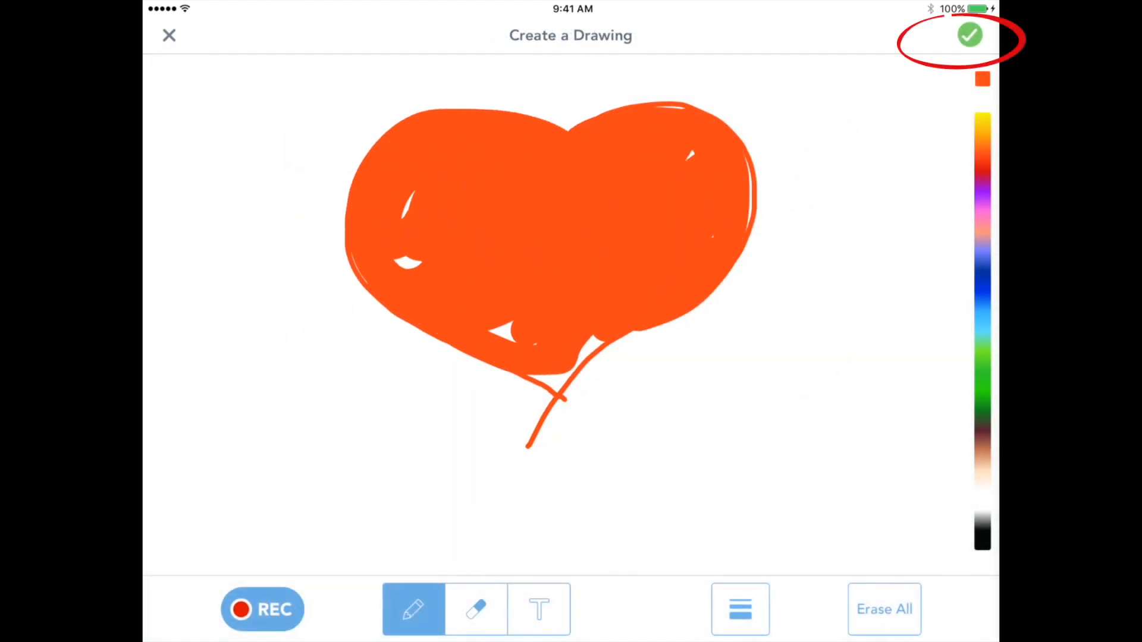
left_click(969, 34)
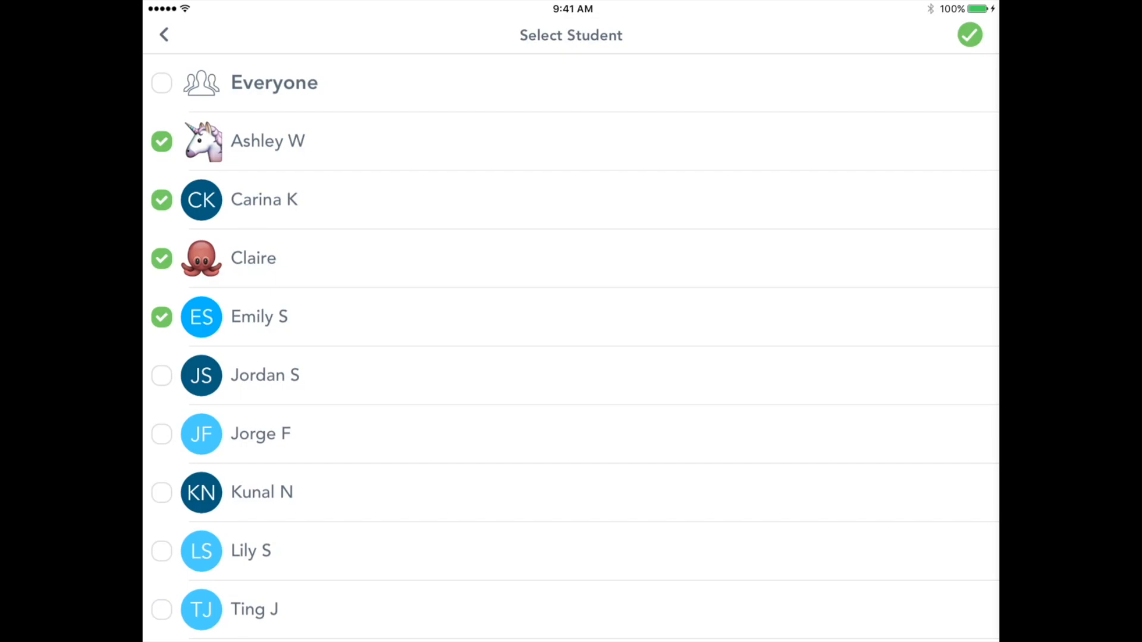
- Check Everyone so all students in the class receive the heart post
left_click(162, 82)
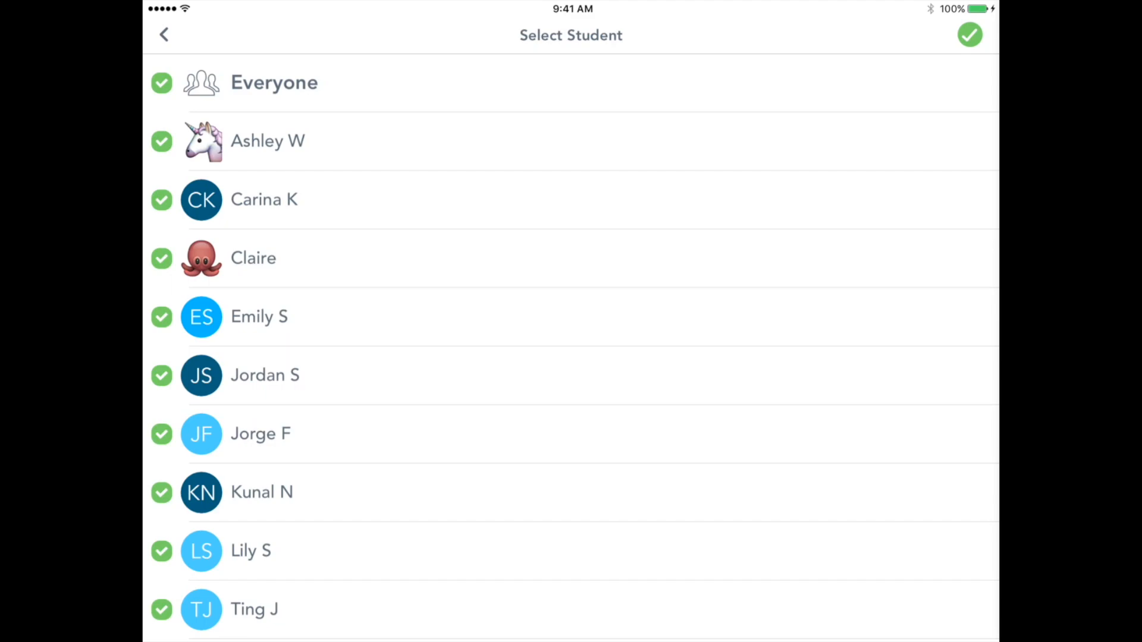
left_click(161, 82)
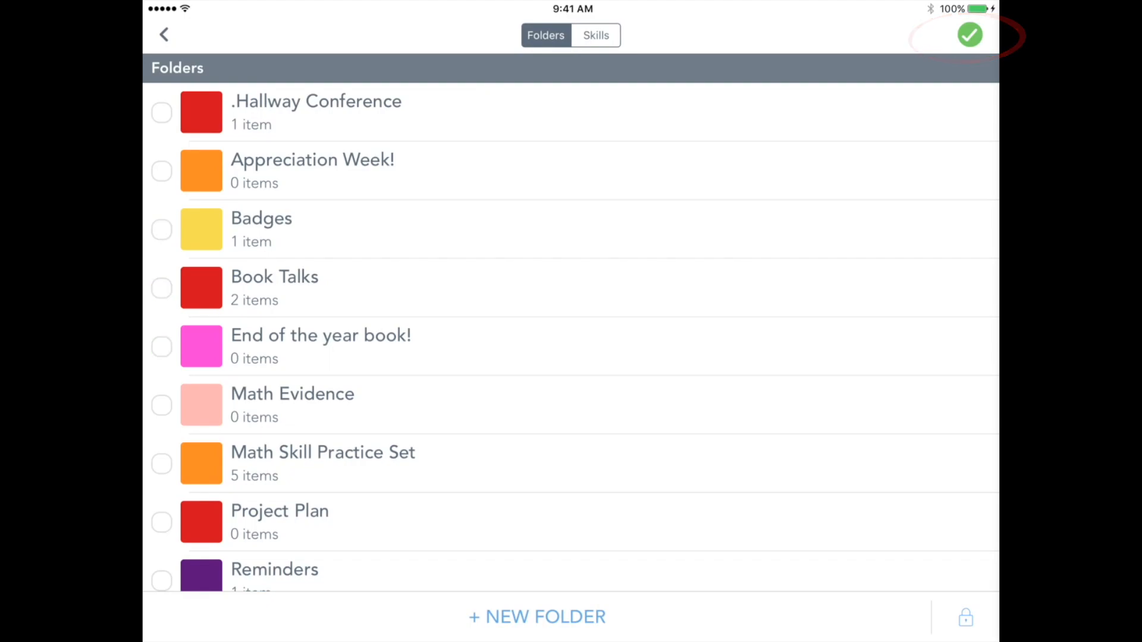
- Confirm the Folders/Skills step with no folder checked
left_click(969, 35)
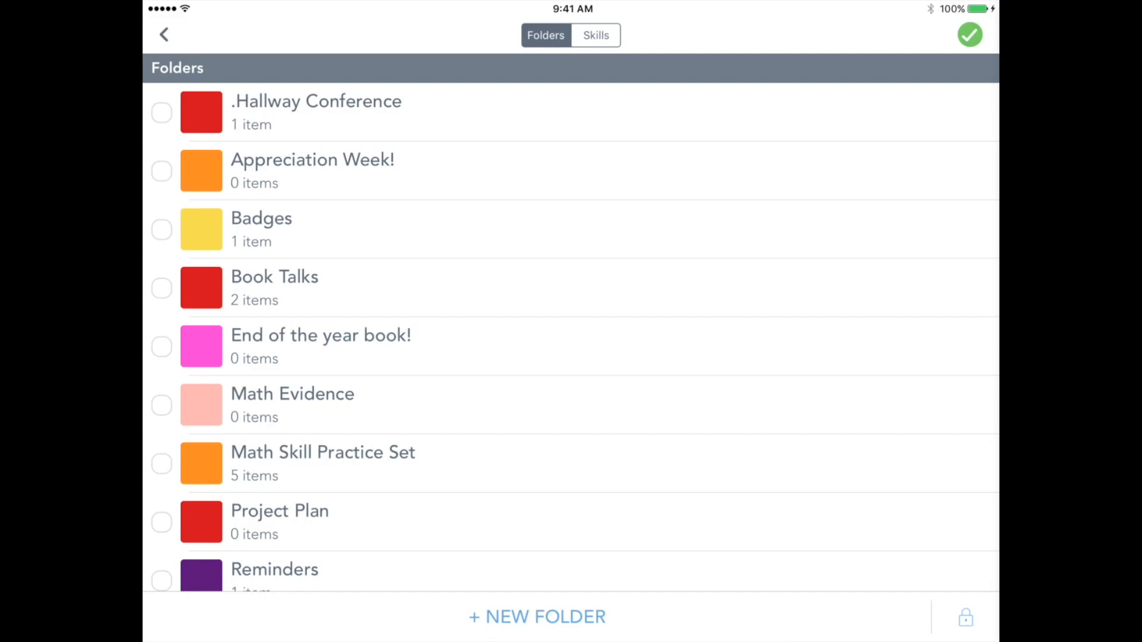